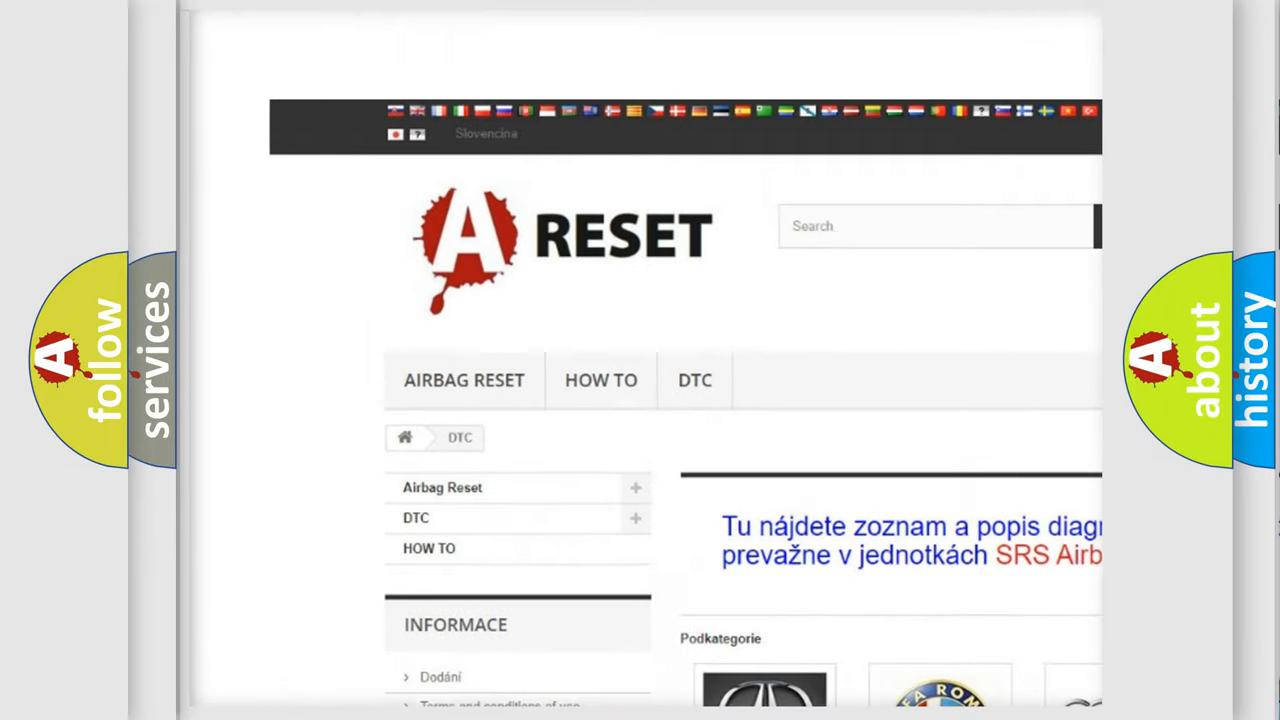
# Step: Scroll down the A-Reset DTC page past the brand tiles to the trouble code list
pyautogui.scroll(-3)
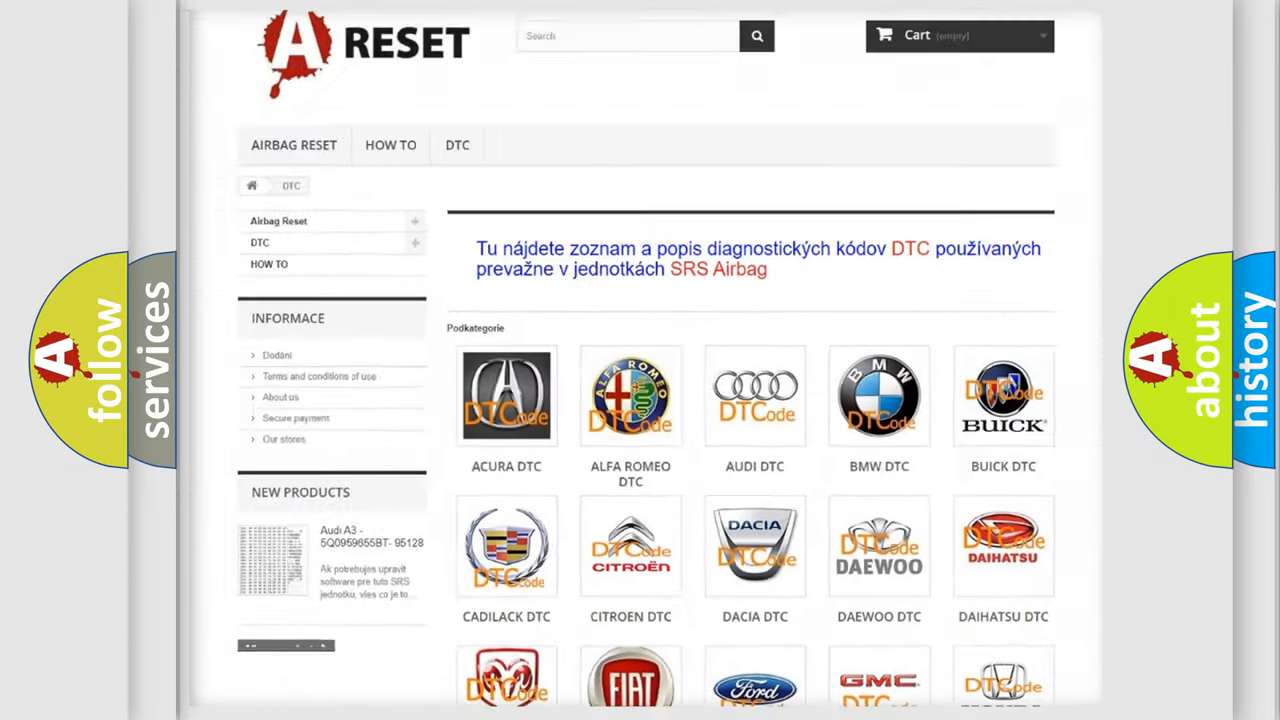
pyautogui.scroll(-3)
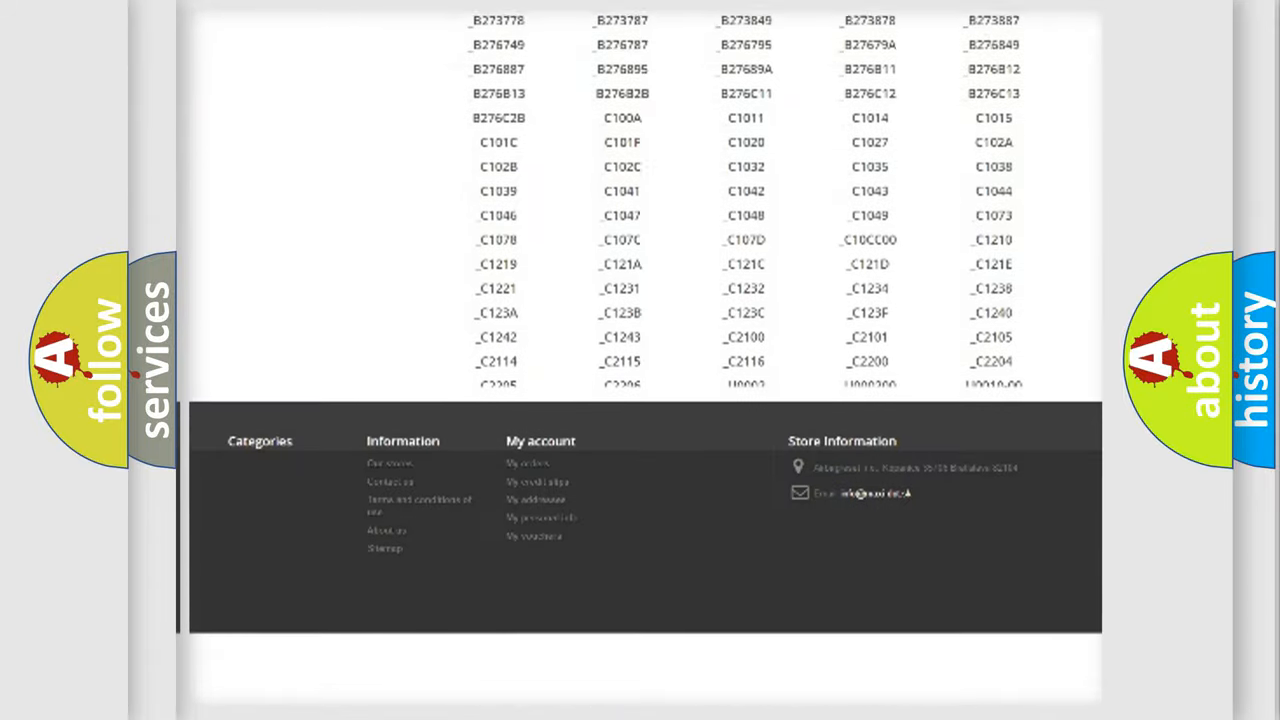
pyautogui.scroll(-3)
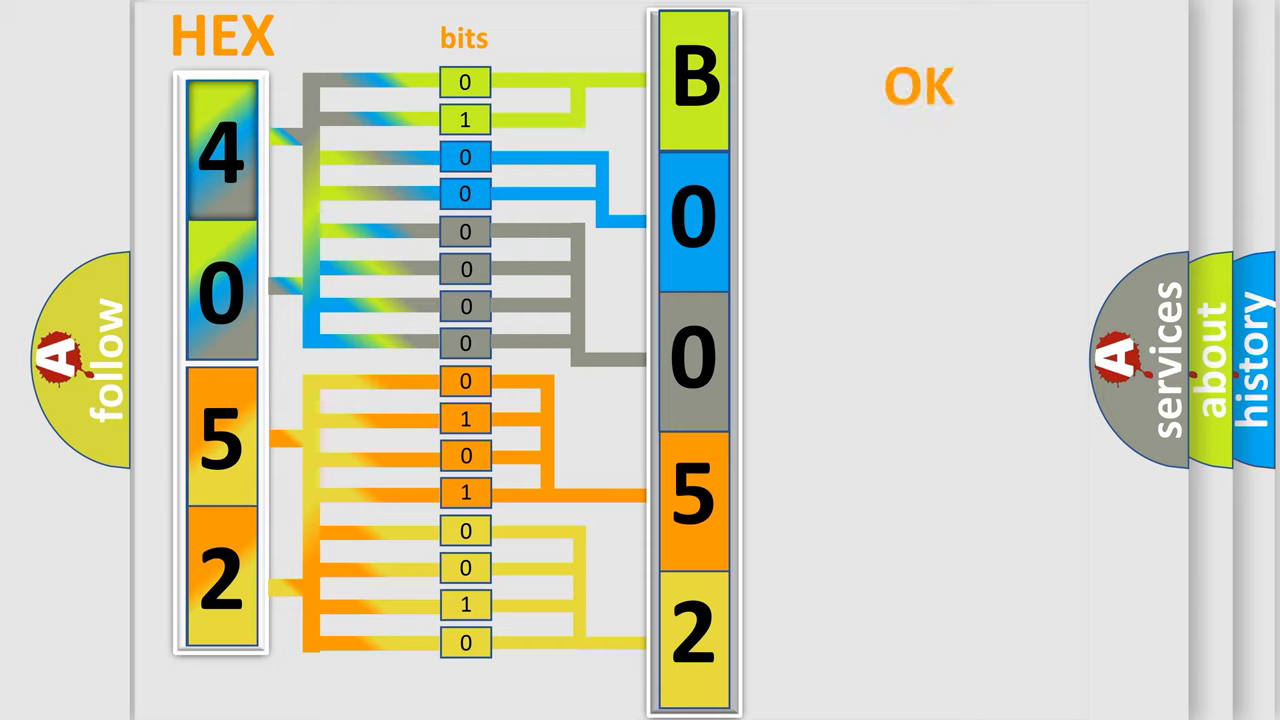
# Step: Advance to the summary slide with the Dodge logo and code B0052:13 in character boxes
pyautogui.click(917, 85)
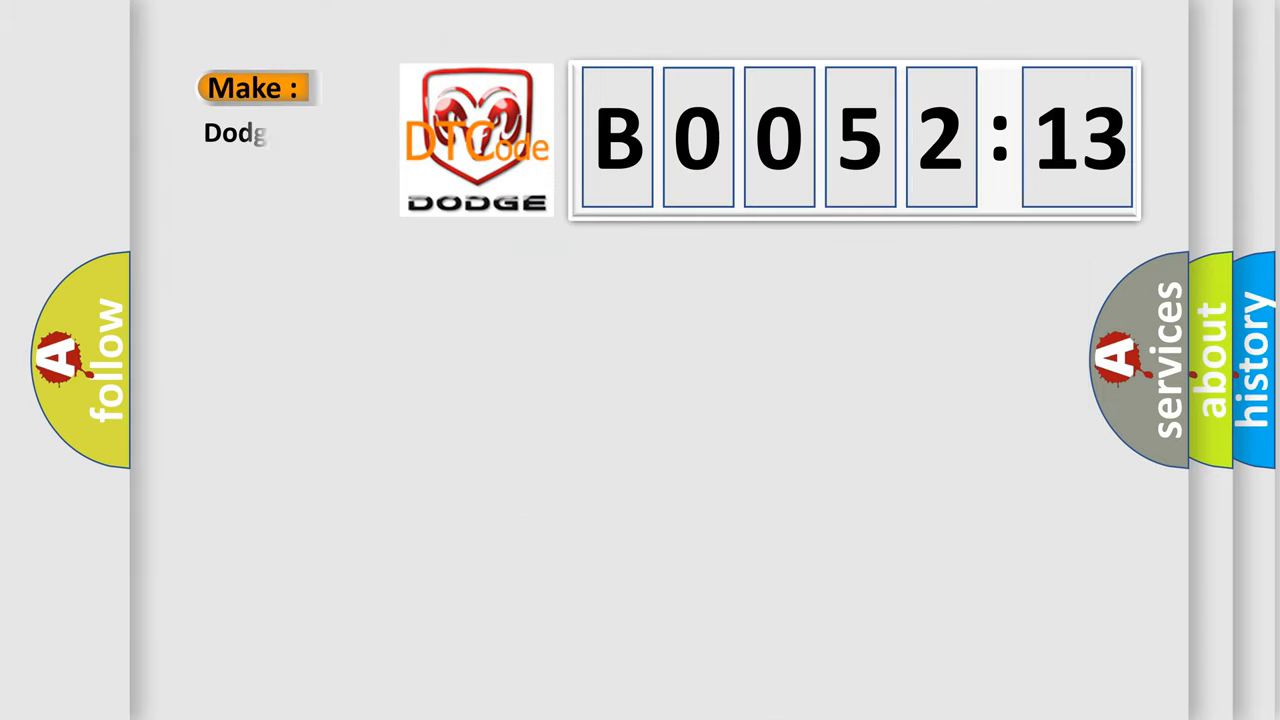